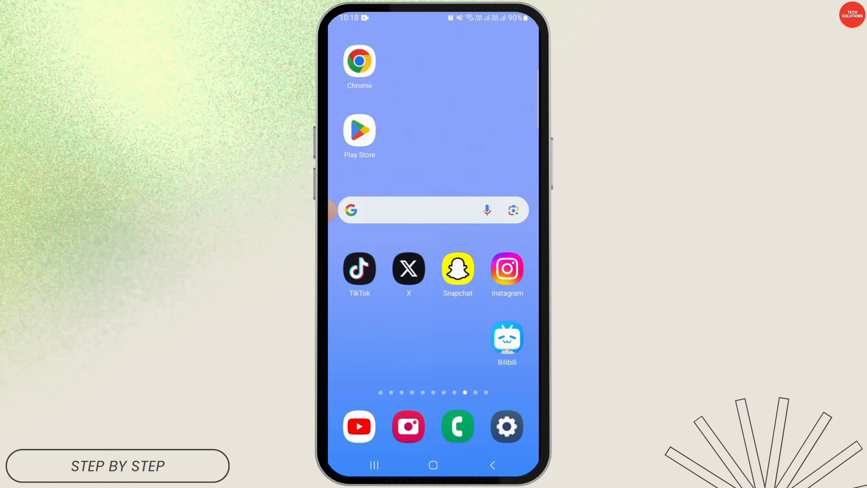
Step: Launch the Bilibili app from the home screen into its For You feed
{"action": "left_click", "coordinate": [507, 338]}
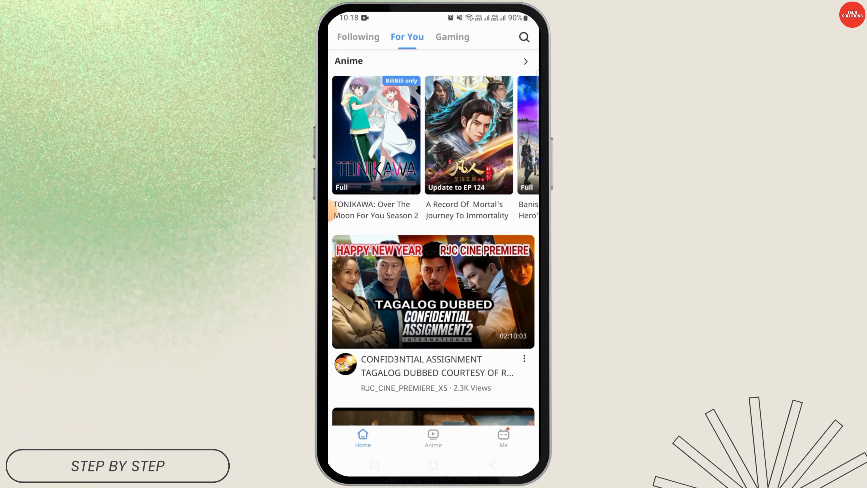
Step: Reach the Settings page via the Me tab's gear icon
{"action": "left_click", "coordinate": [503, 437]}
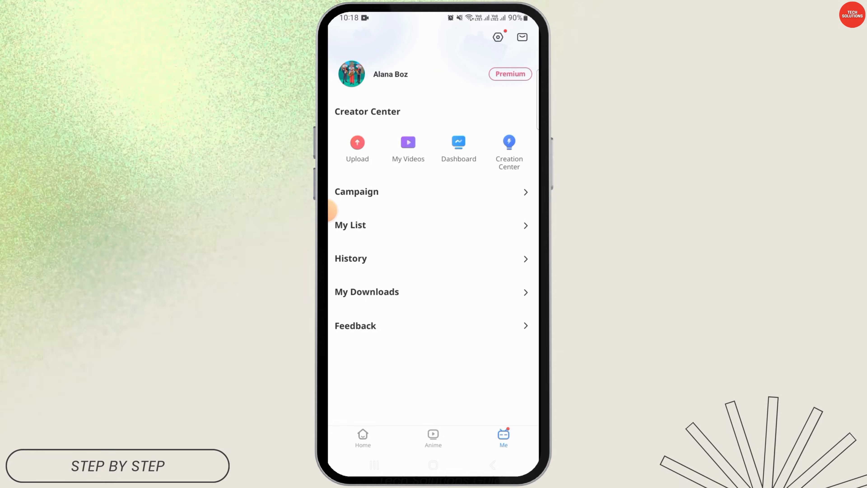
{"action": "left_click", "coordinate": [499, 36]}
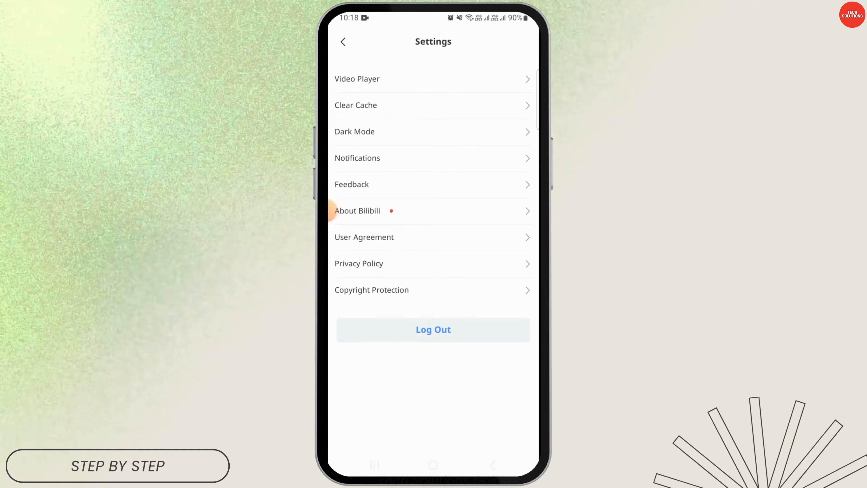